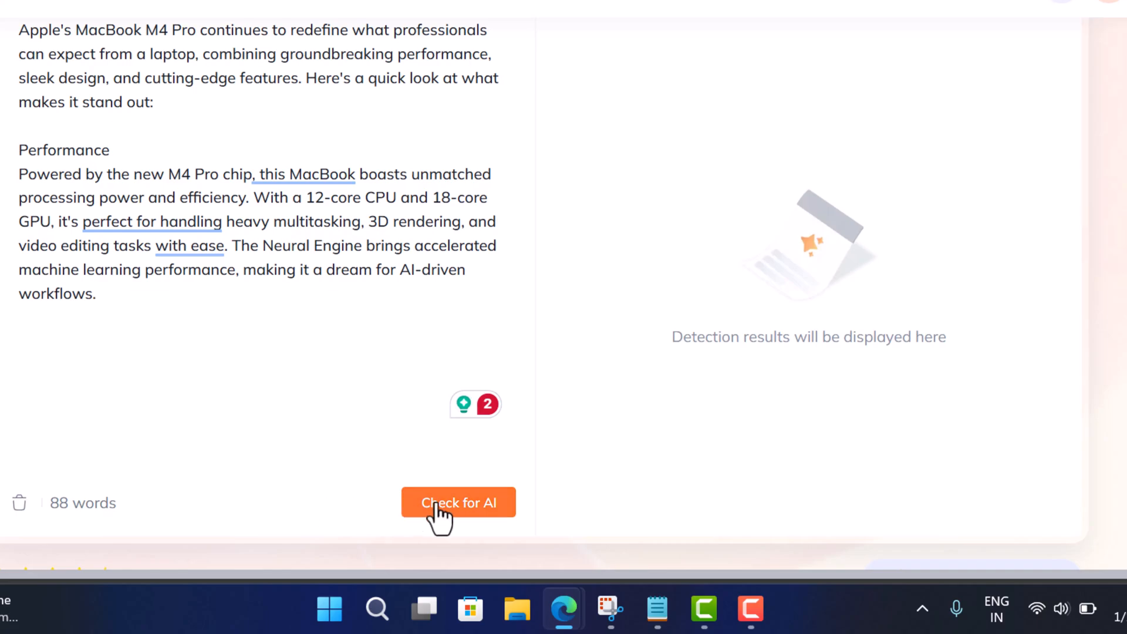
- Run the AI check on the pasted 88-word MacBook M4 Pro review
{"action": "left_click", "coordinate": [458, 502]}
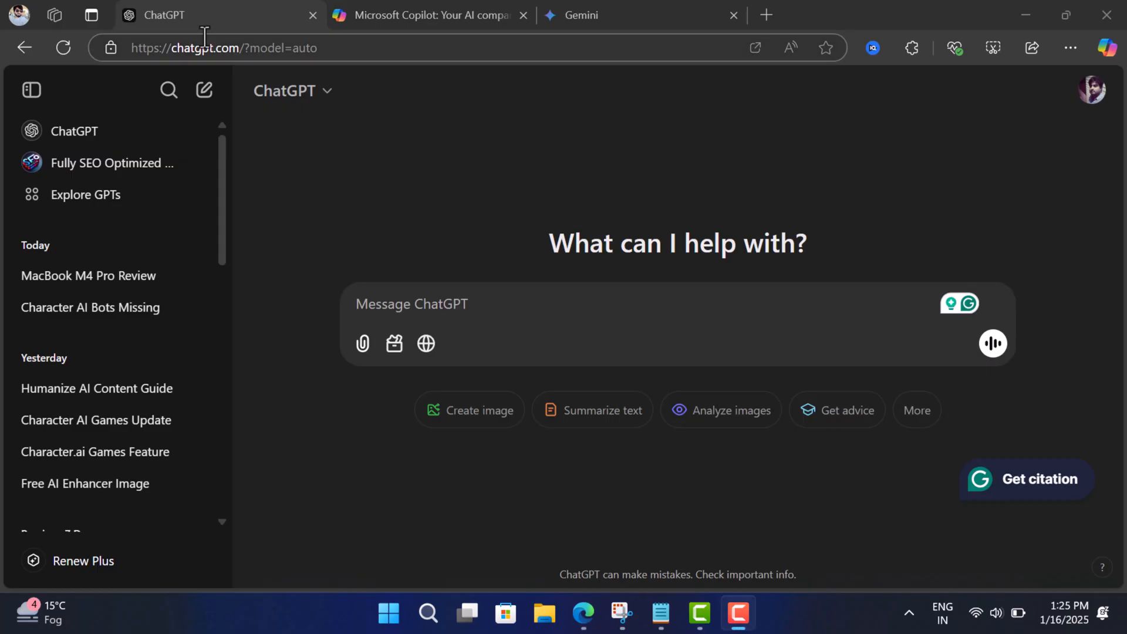
- Move from the Copilot chat page to the Gemini start page in Edge
{"action": "left_click", "coordinate": [418, 16]}
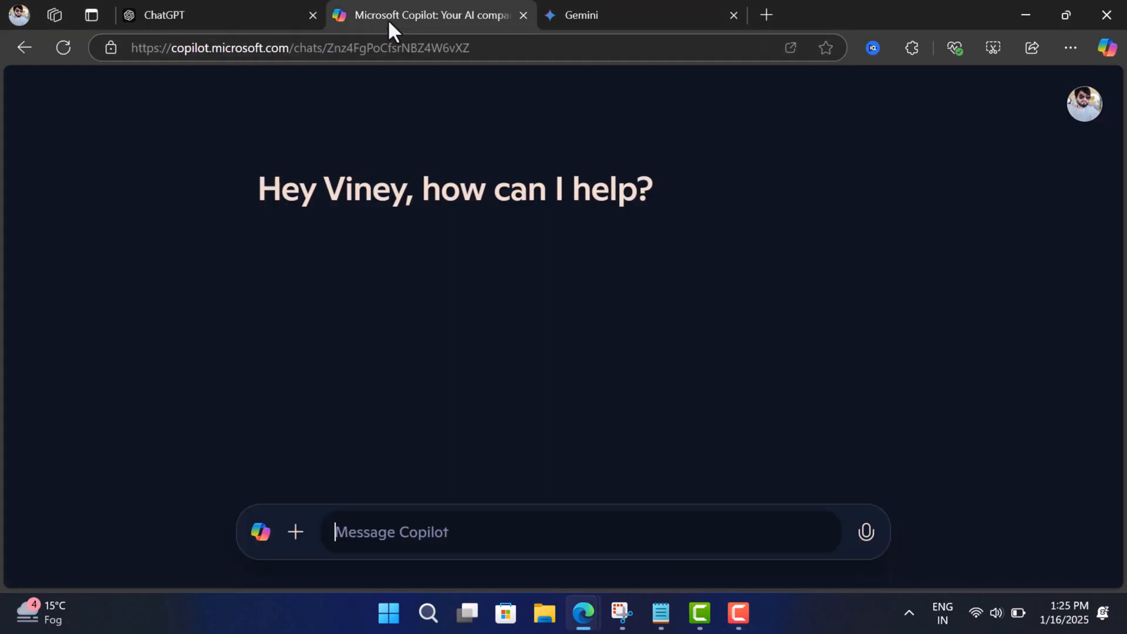
{"action": "left_click", "coordinate": [585, 15]}
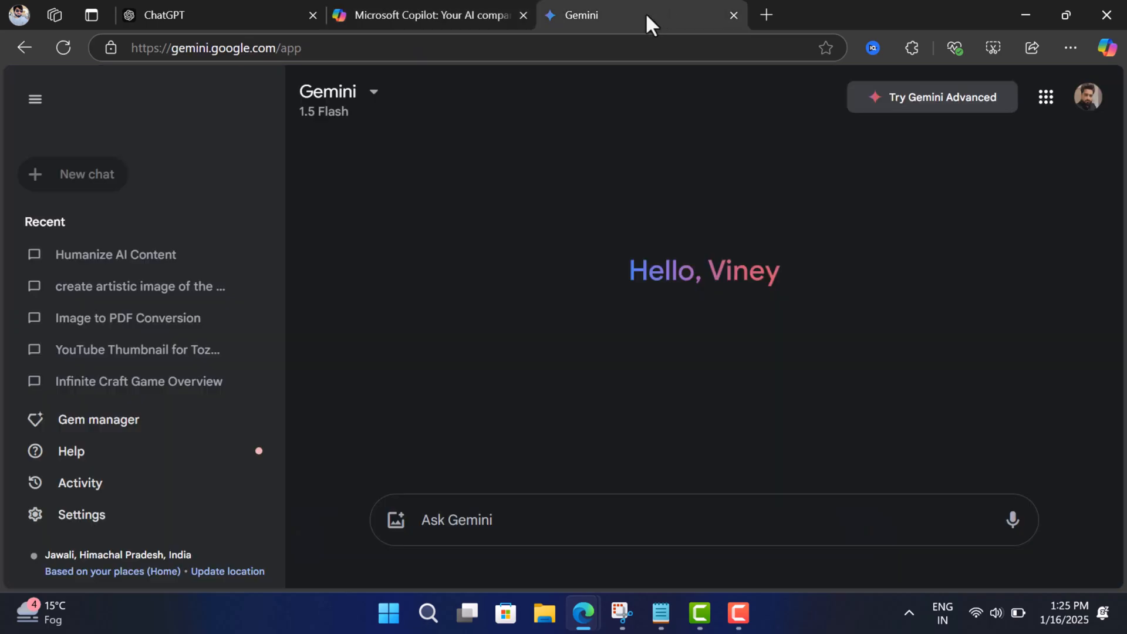
{"action": "mouse_move", "coordinate": [538, 263]}
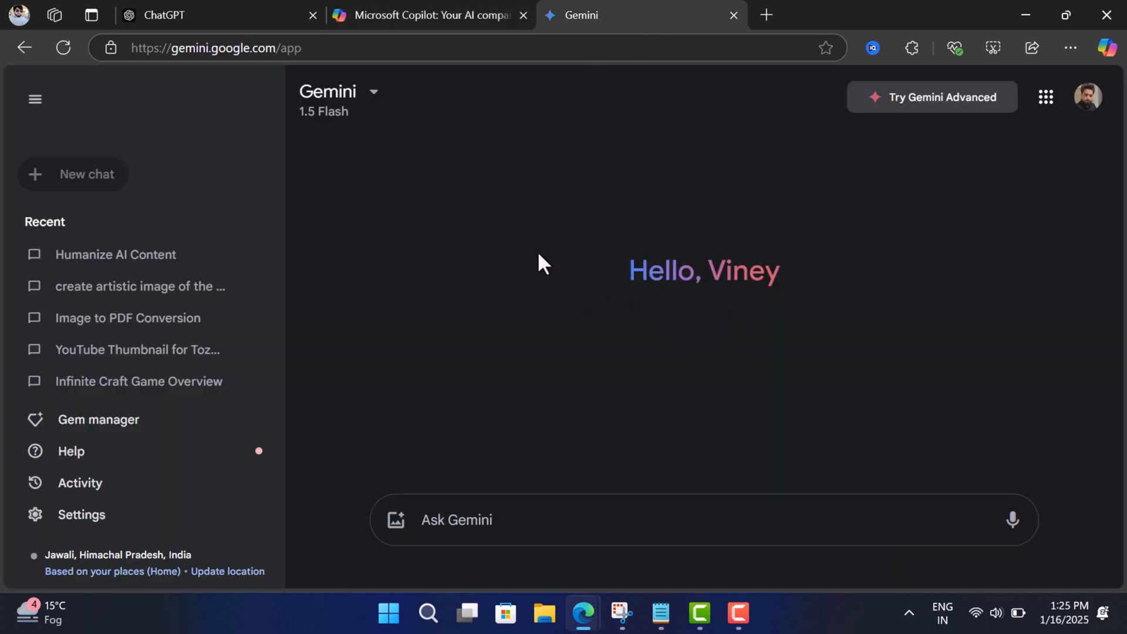
{"action": "mouse_move", "coordinate": [422, 94]}
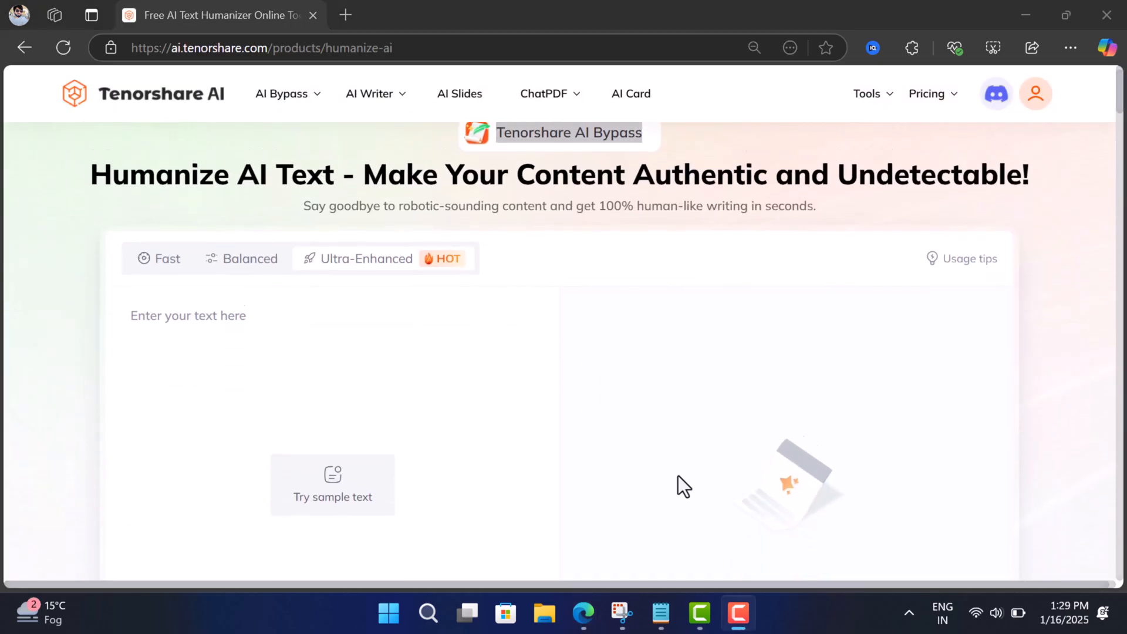
{"action": "scroll", "scroll_direction": "down", "scroll_amount": 3}
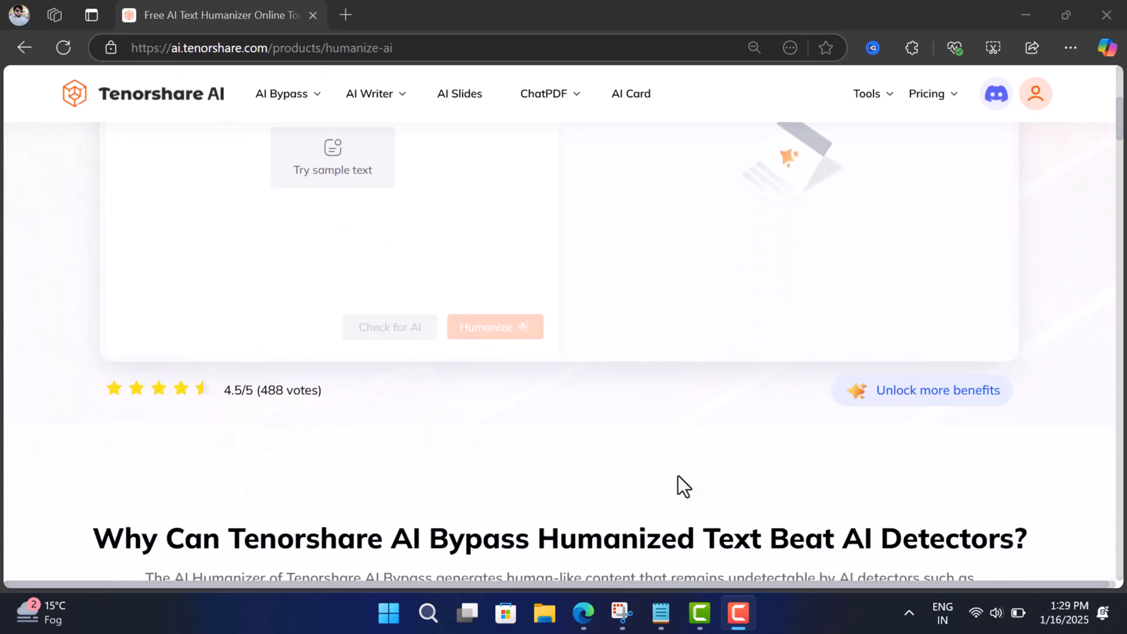
{"action": "scroll", "scroll_direction": "down", "scroll_amount": 3}
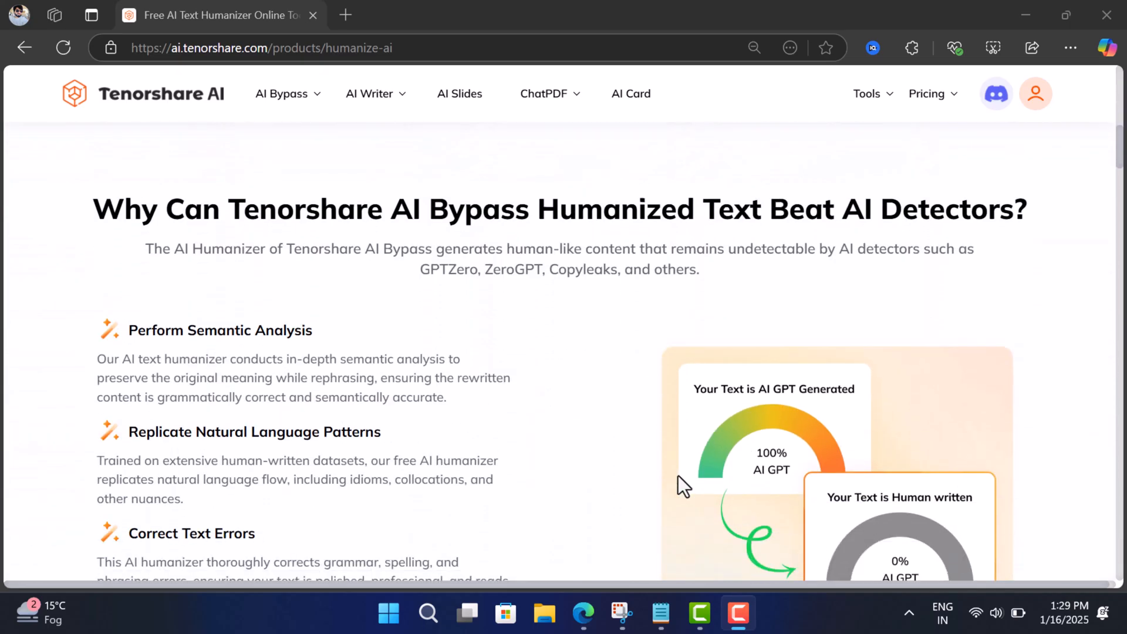
{"action": "scroll", "scroll_direction": "down", "scroll_amount": 3}
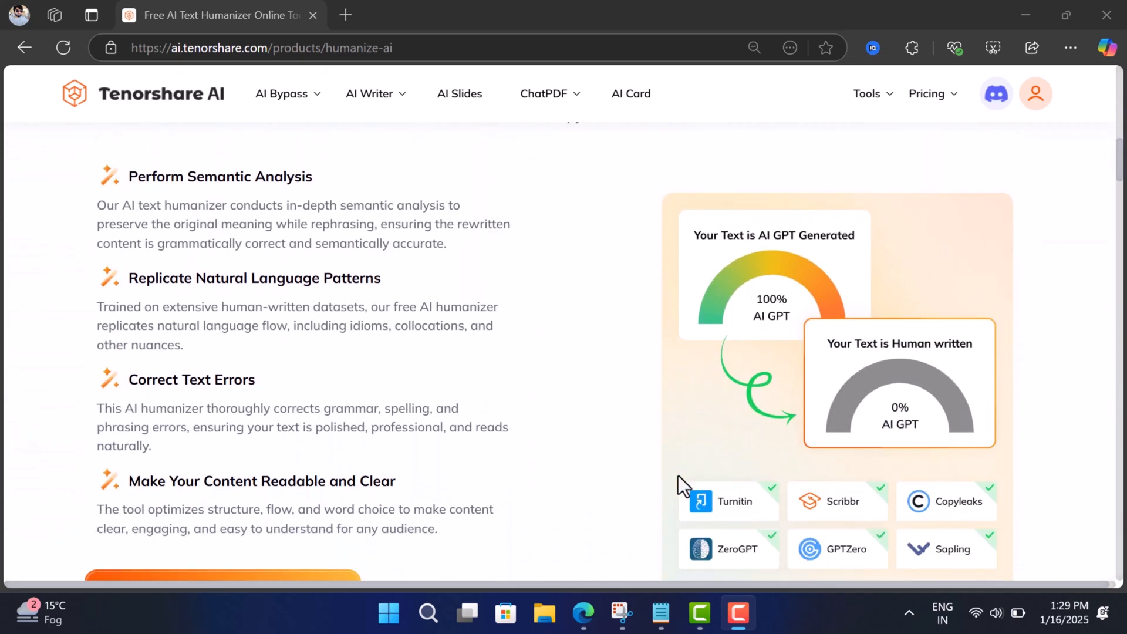
{"action": "scroll", "scroll_direction": "down", "scroll_amount": 3}
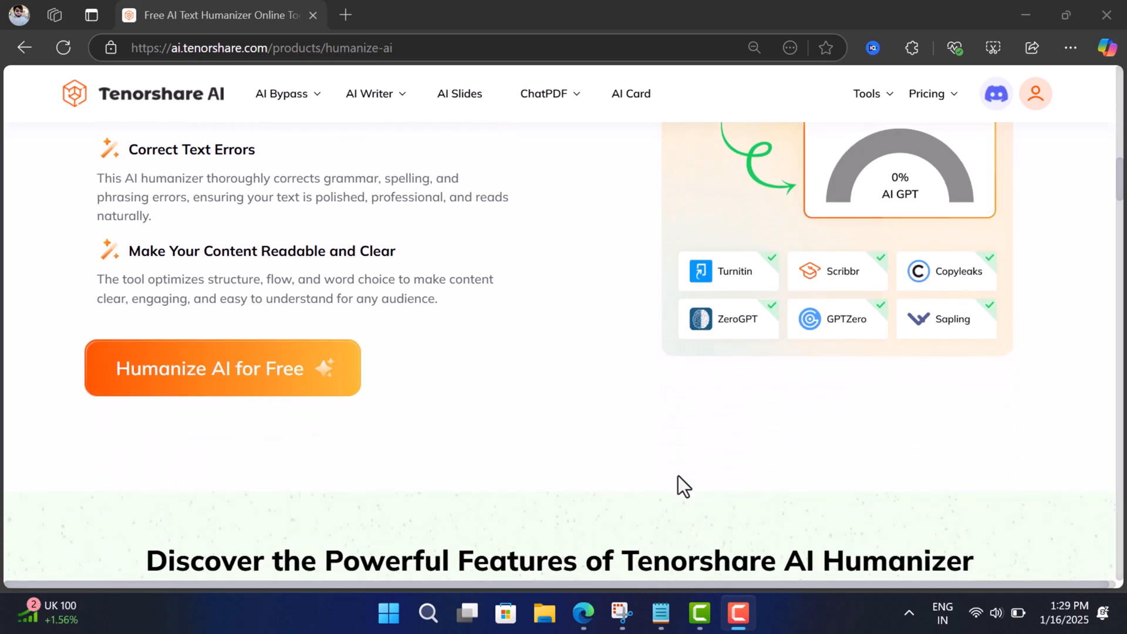
{"action": "scroll", "scroll_direction": "down", "scroll_amount": 3}
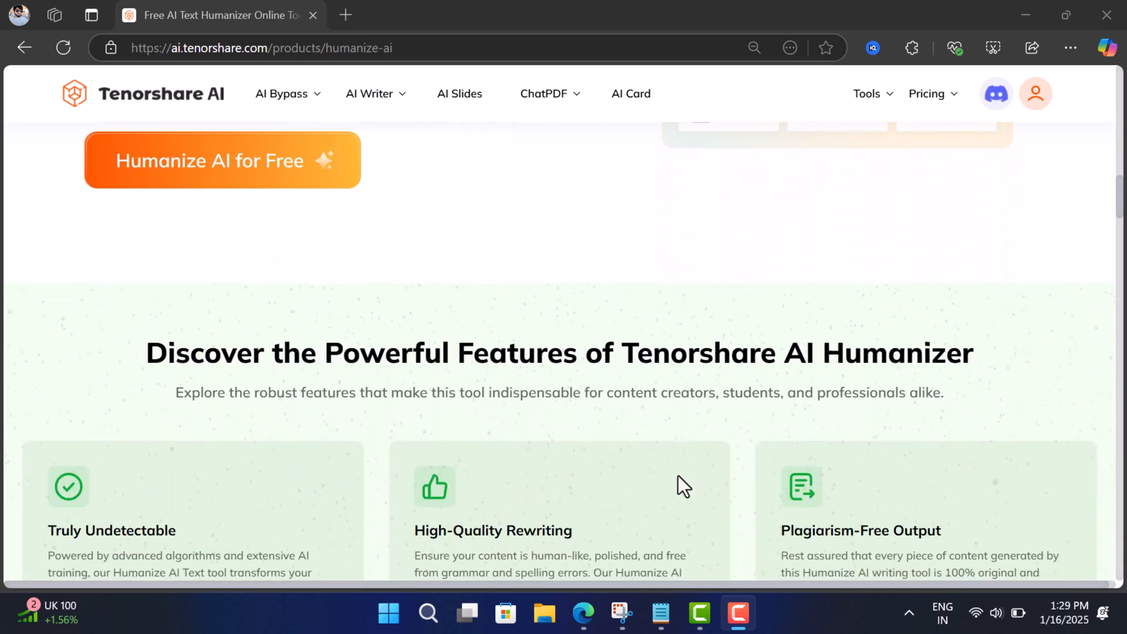
{"action": "scroll", "scroll_direction": "down", "scroll_amount": 3}
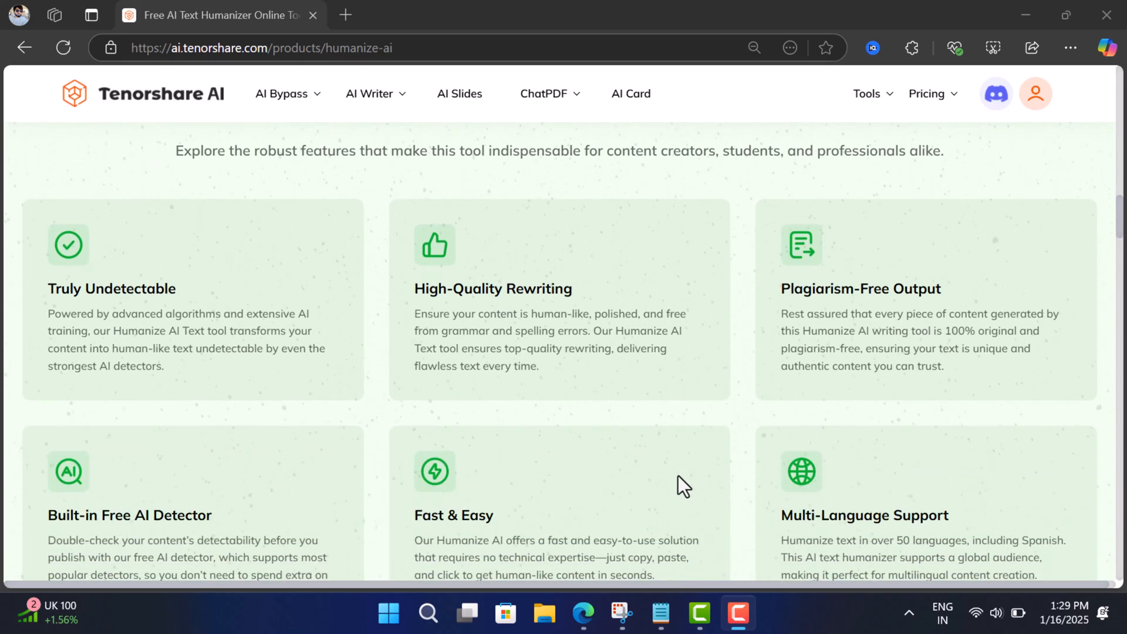
{"action": "scroll", "scroll_direction": "down", "scroll_amount": 3}
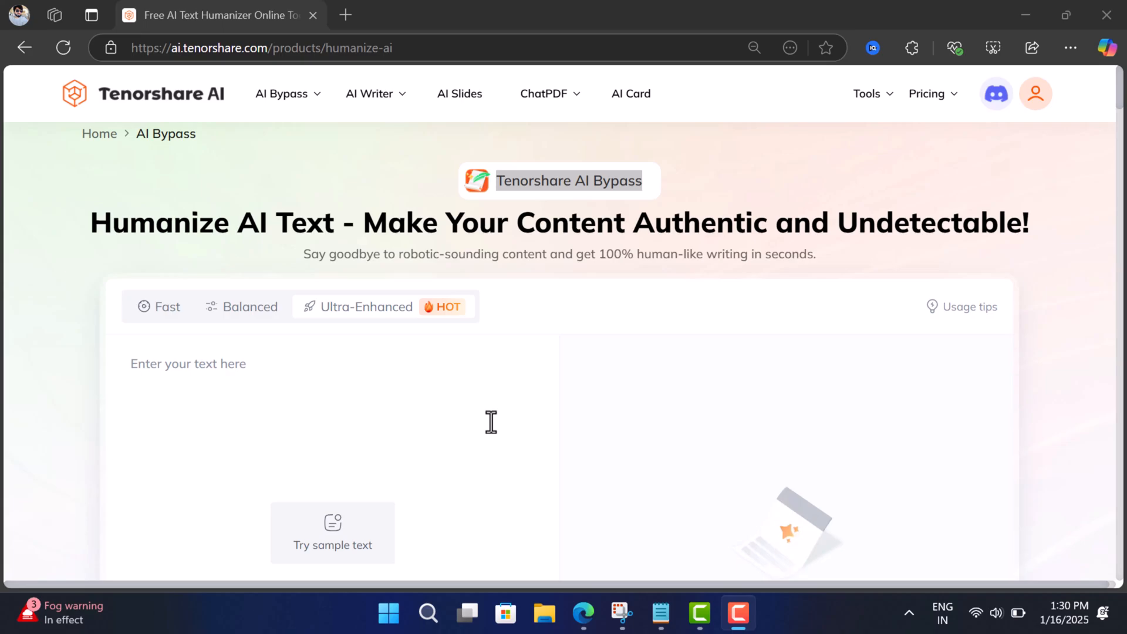
{"action": "mouse_move", "coordinate": [474, 142]}
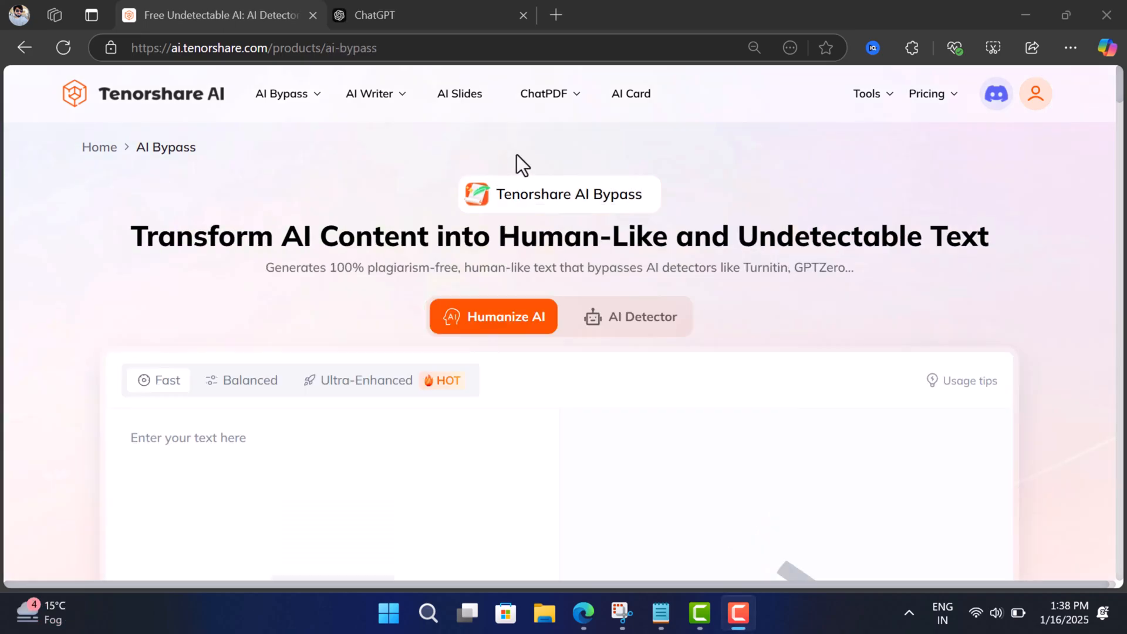
- Have ChatGPT 'Write a review of Apple Macbook M4 Pro without sources', read it, and return to AI Bypass
{"action": "left_click", "coordinate": [380, 15]}
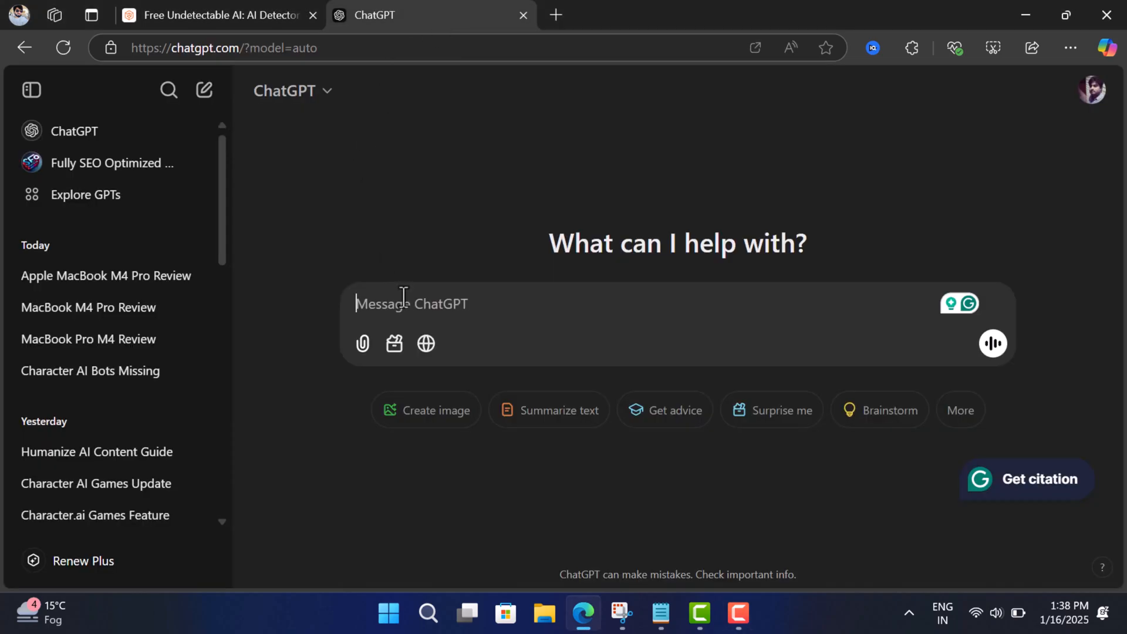
{"action": "type", "text": "Write a review of Apple Macbook M4 Pro without sources"}
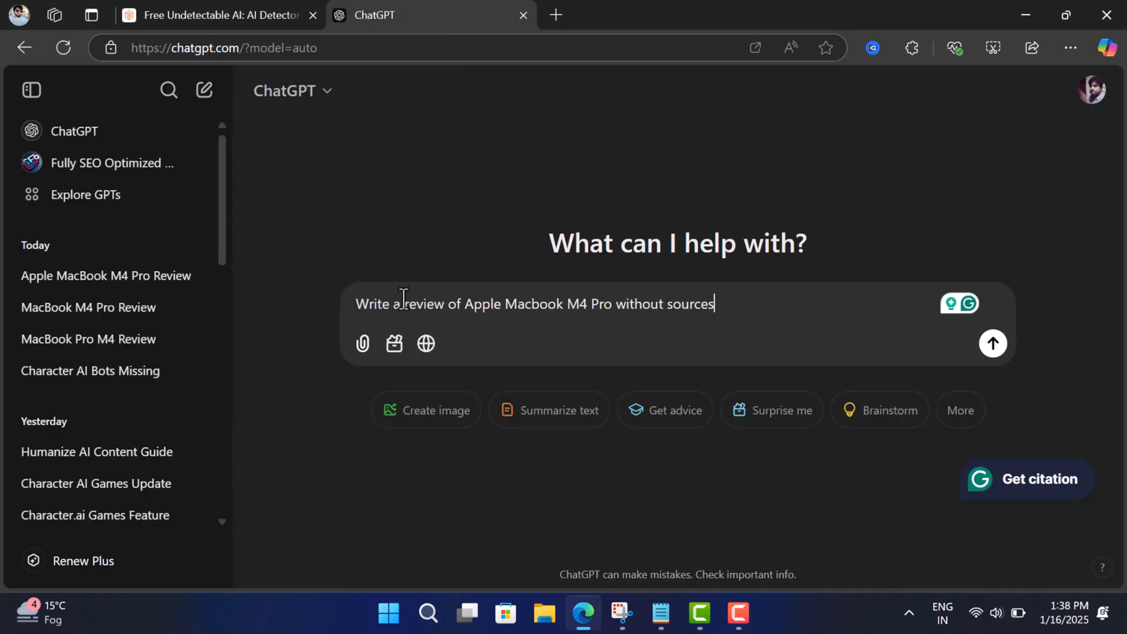
{"action": "left_click", "coordinate": [993, 343]}
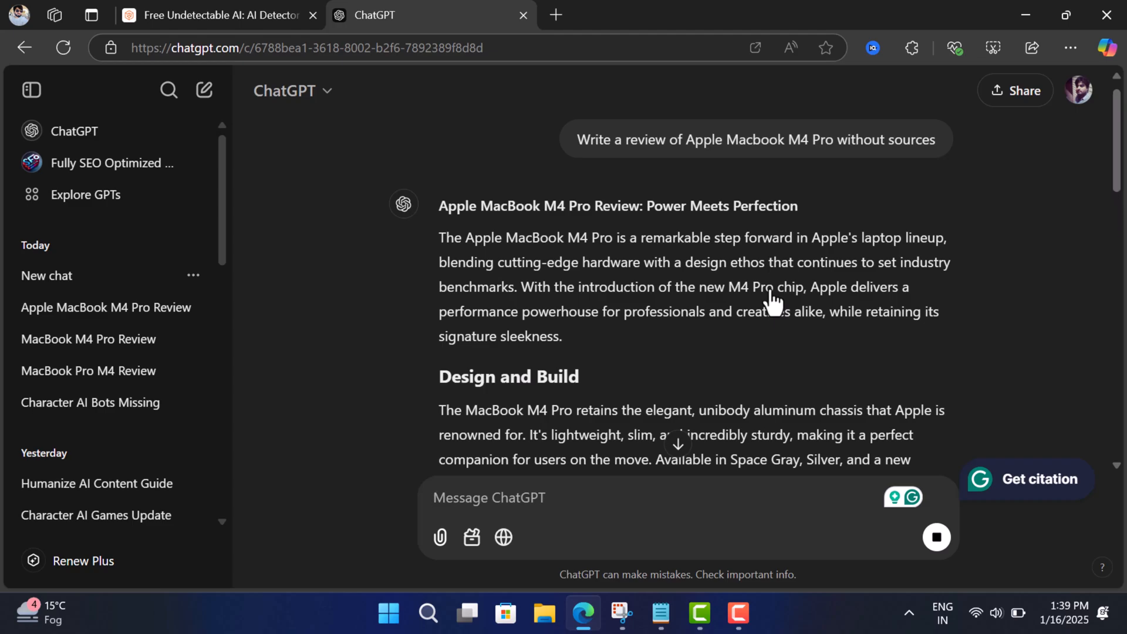
{"action": "scroll", "scroll_direction": "down", "scroll_amount": 3}
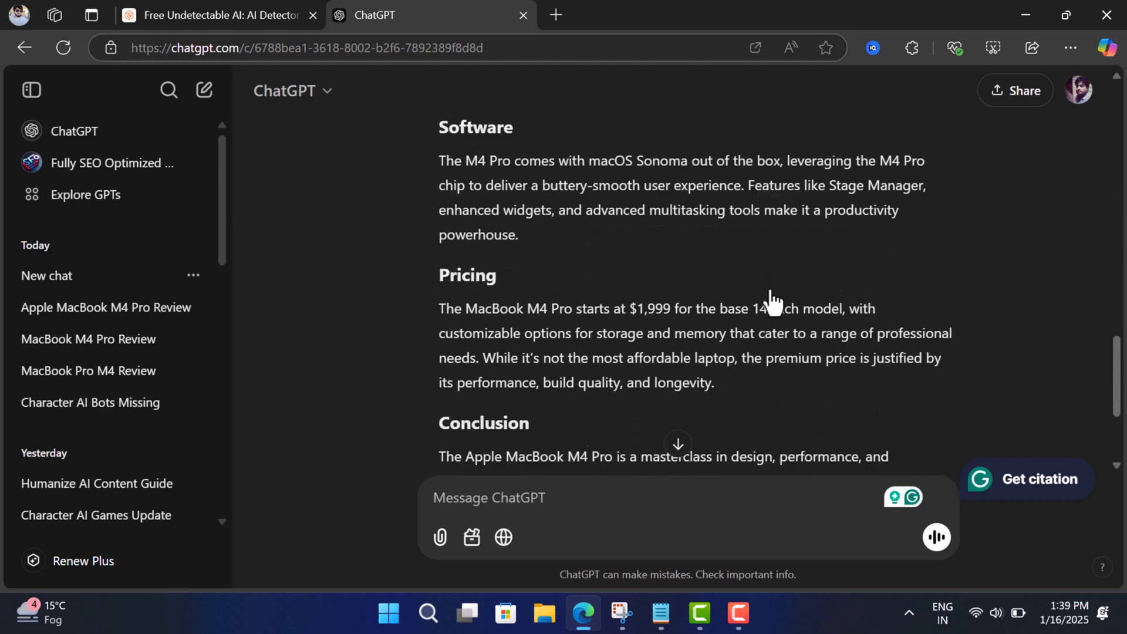
{"action": "left_click", "coordinate": [221, 15]}
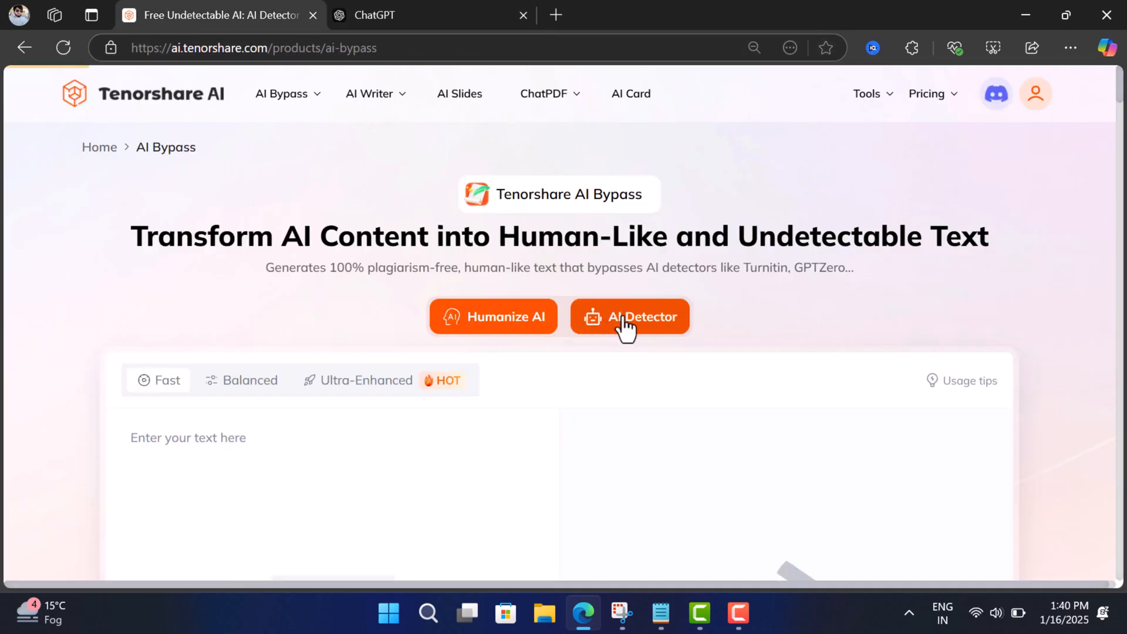
- Run the AI Detector on the 187-word simple MacBook text, then return to the Humanize AI tool
{"action": "left_click", "coordinate": [630, 317]}
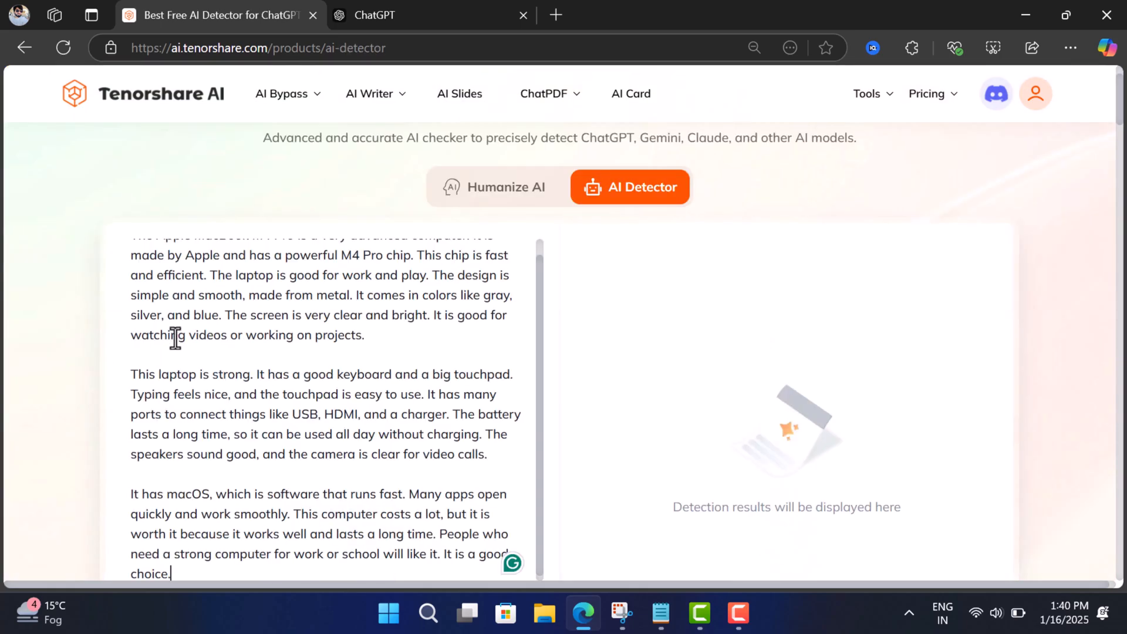
{"action": "scroll", "scroll_direction": "down", "scroll_amount": 3}
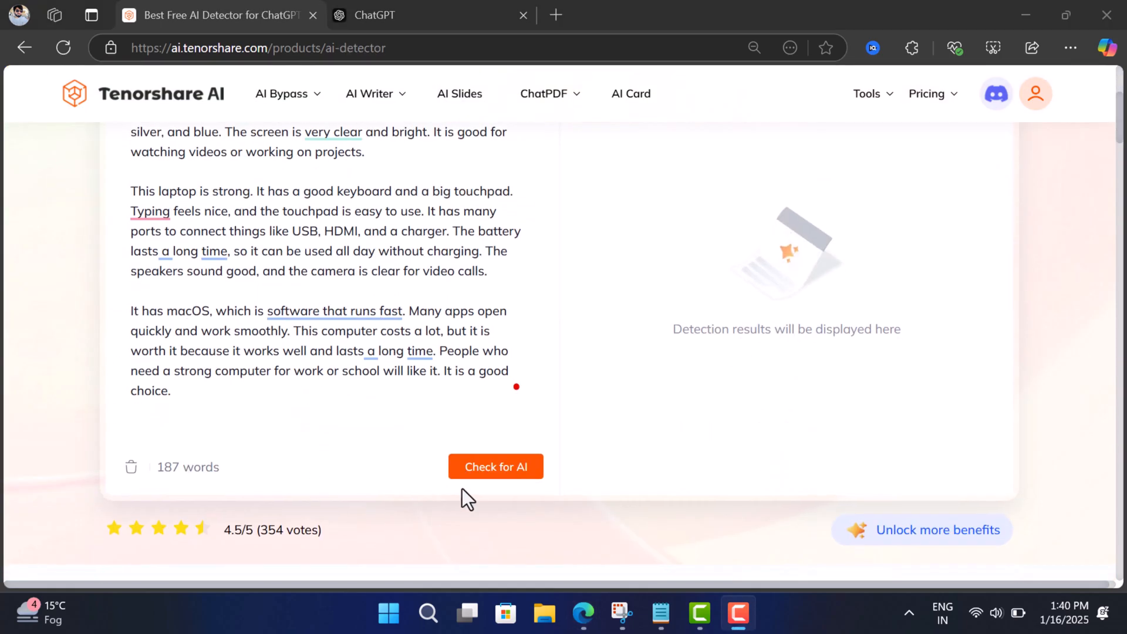
{"action": "left_click", "coordinate": [496, 466]}
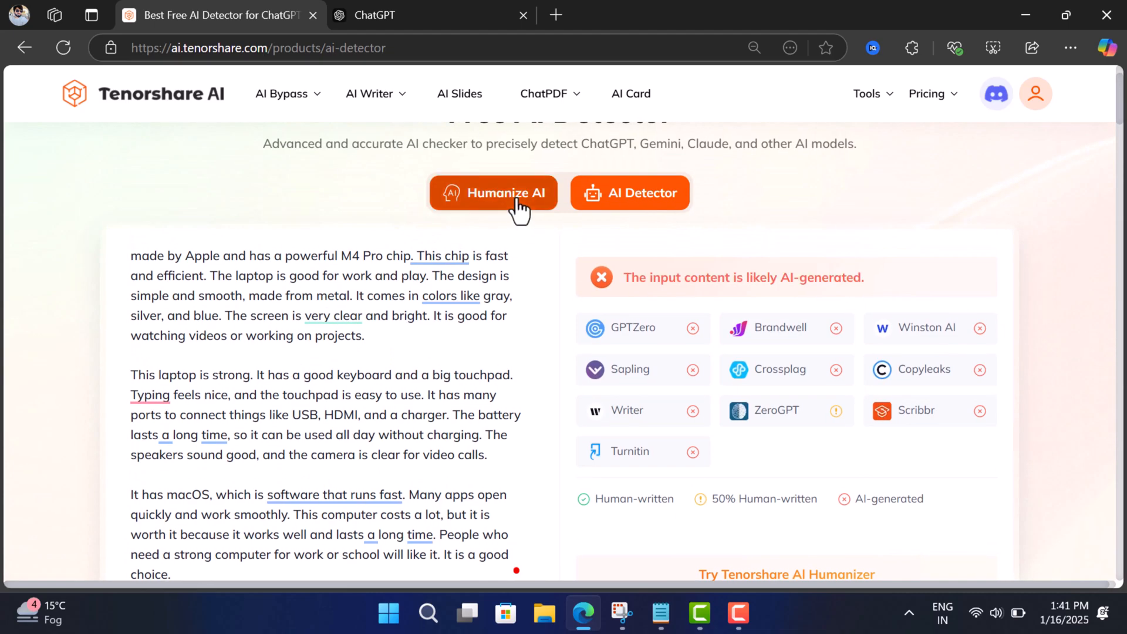
{"action": "left_click", "coordinate": [505, 192]}
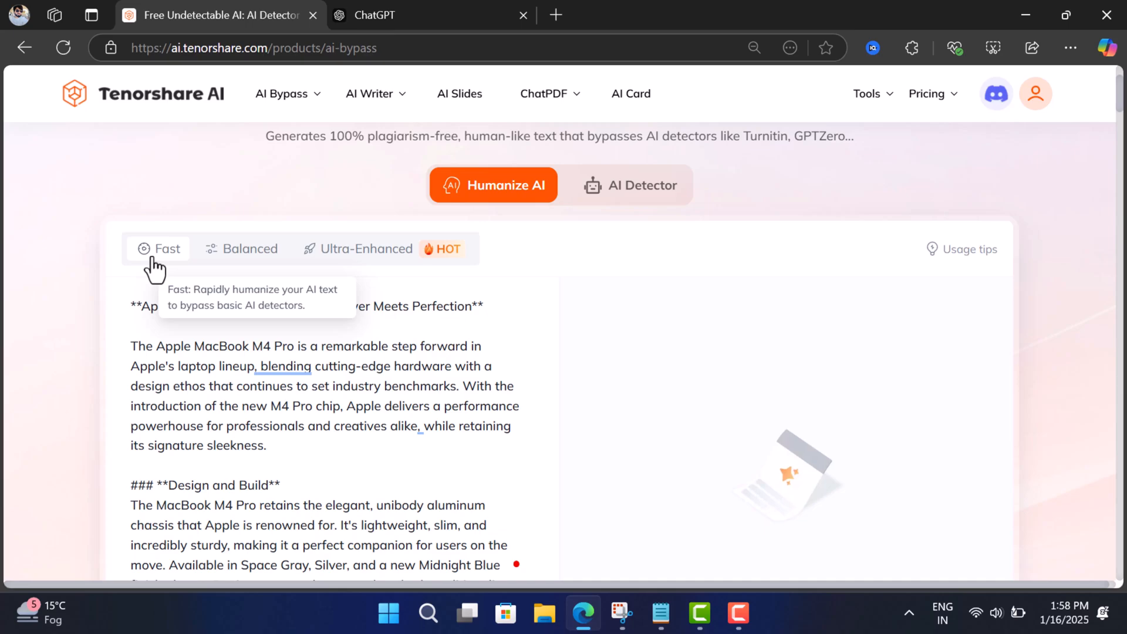
{"action": "mouse_move", "coordinate": [243, 261]}
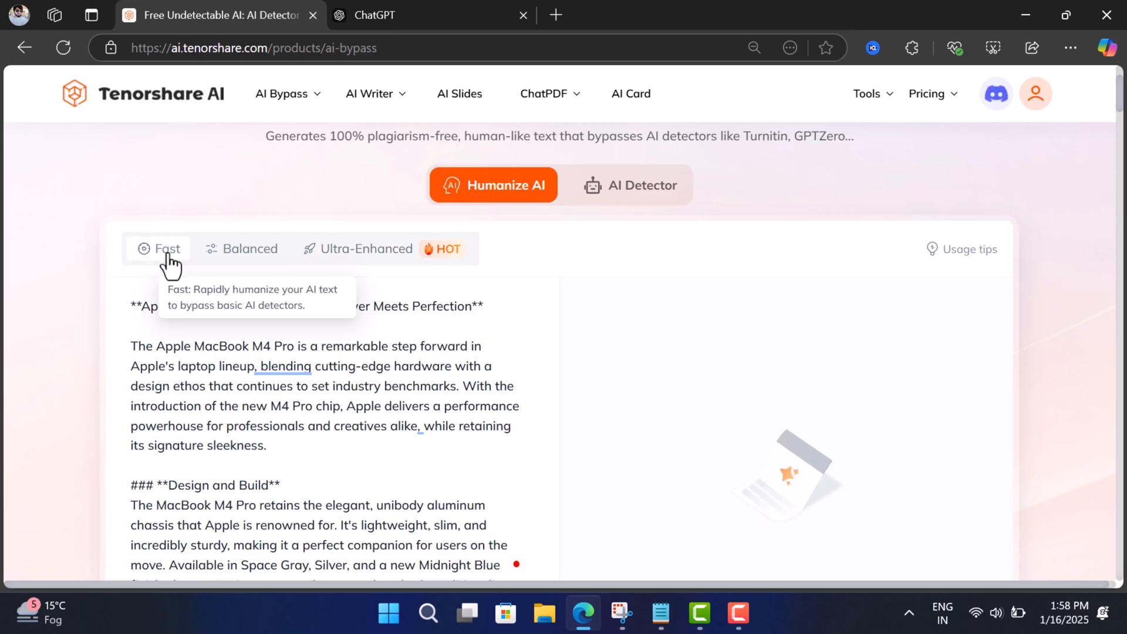
- Scroll the 574-word ChatGPT review down to the Humanize button
{"action": "scroll", "scroll_direction": "down", "scroll_amount": 3}
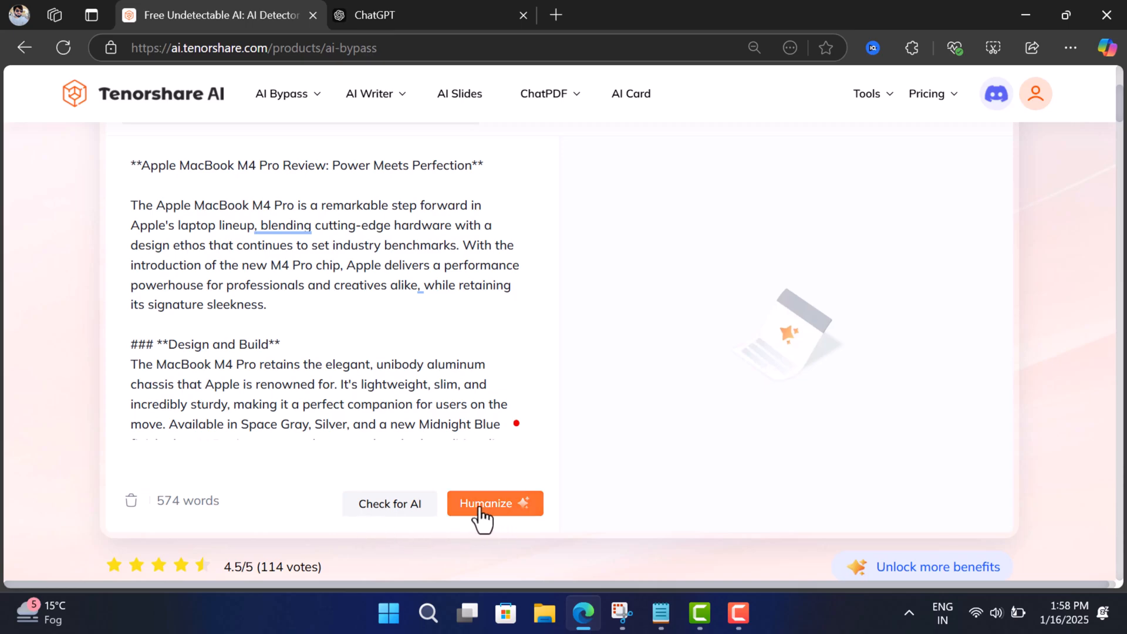
- Humanize the review into the 603-word 'Apple Macbook M4 Pro: Quirky Multitask Master' version
{"action": "left_click", "coordinate": [494, 503]}
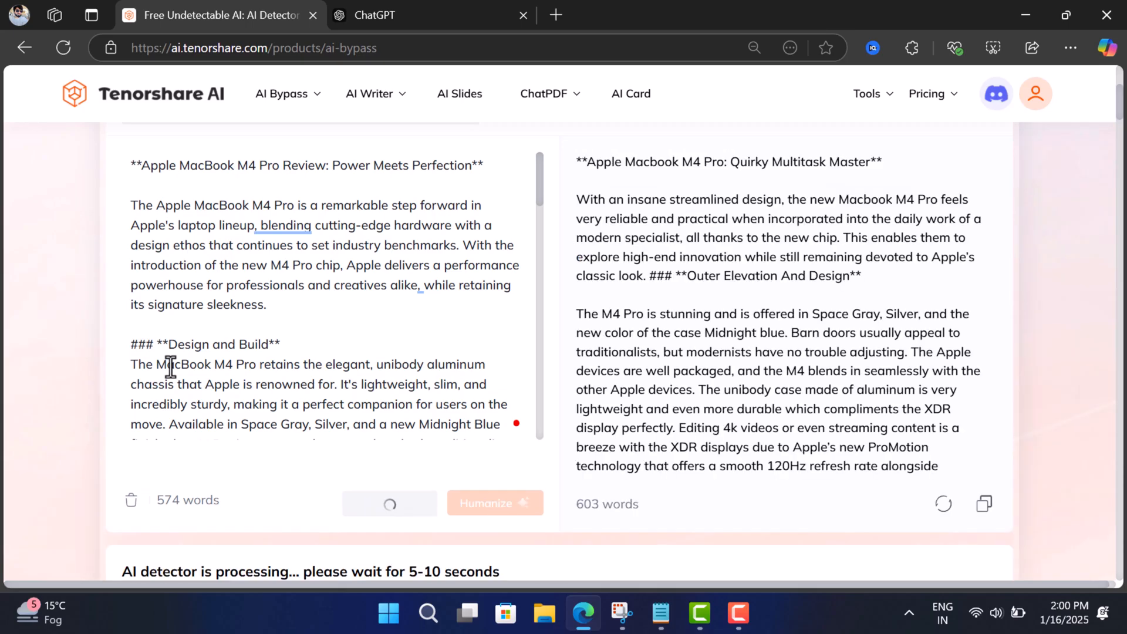
{"action": "scroll", "scroll_direction": "down", "scroll_amount": 3}
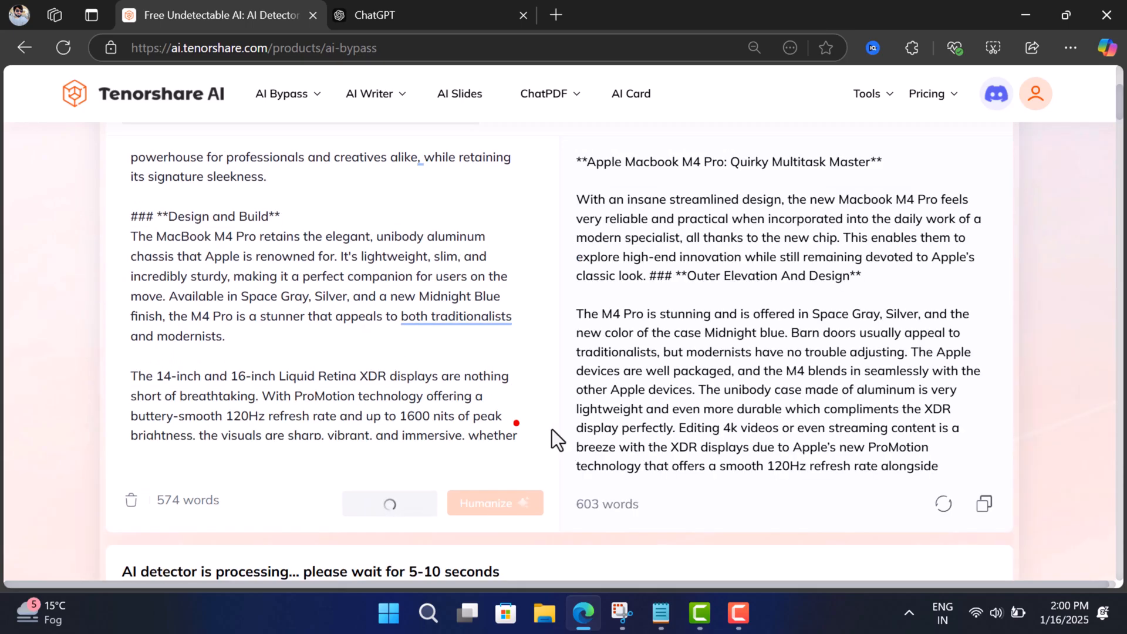
{"action": "scroll", "scroll_direction": "down", "scroll_amount": 3}
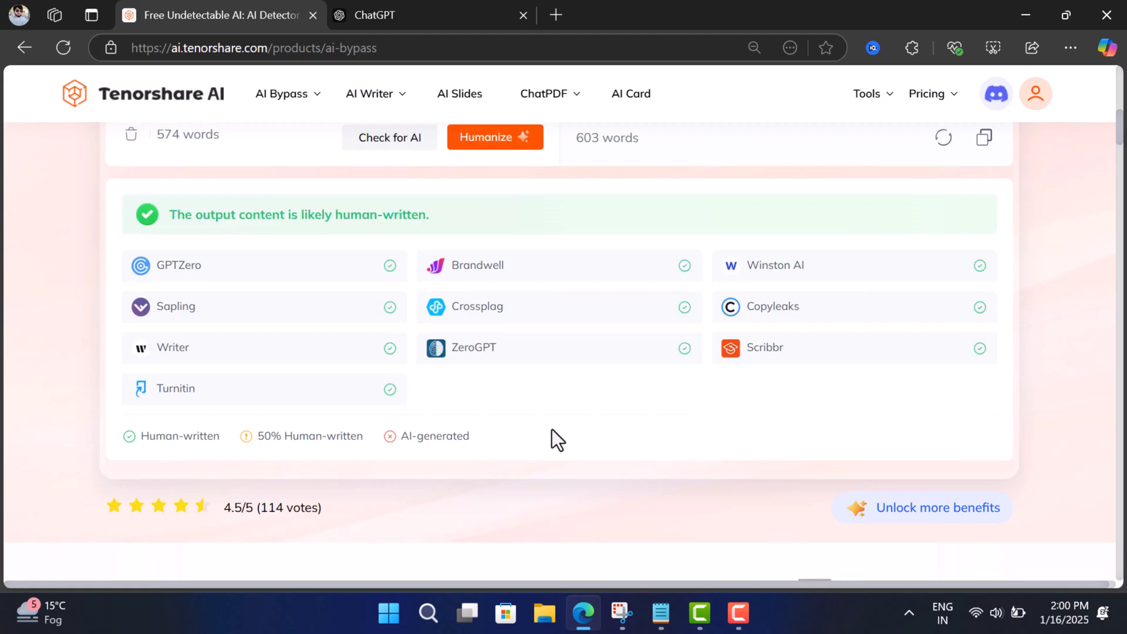
{"action": "mouse_move", "coordinate": [442, 233]}
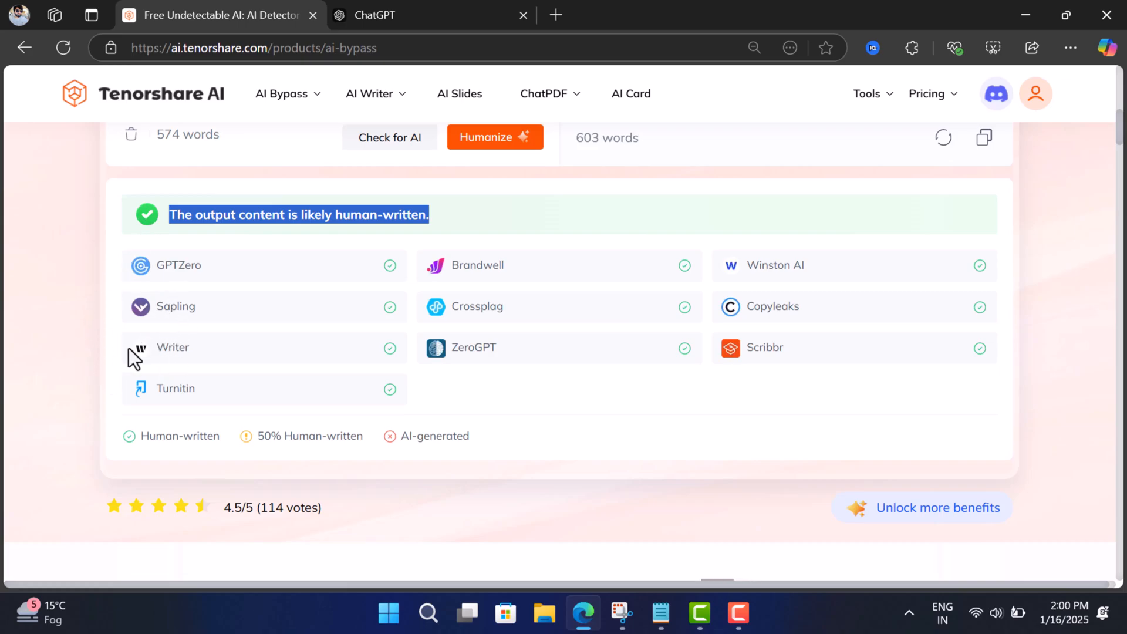
{"action": "mouse_move", "coordinate": [164, 371]}
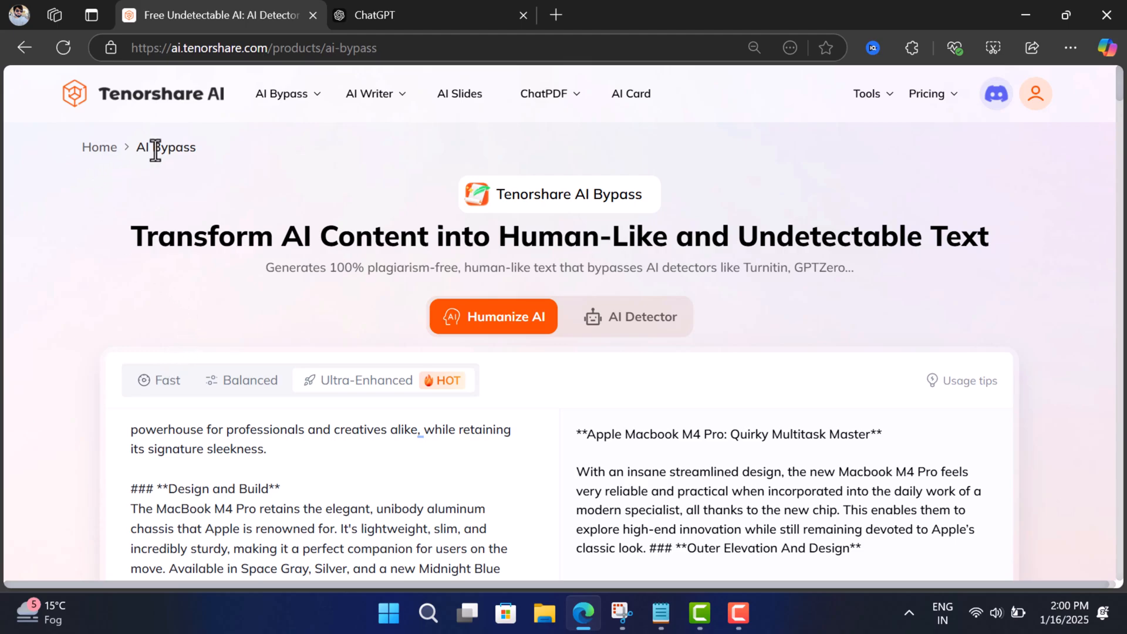
{"action": "mouse_move", "coordinate": [205, 283]}
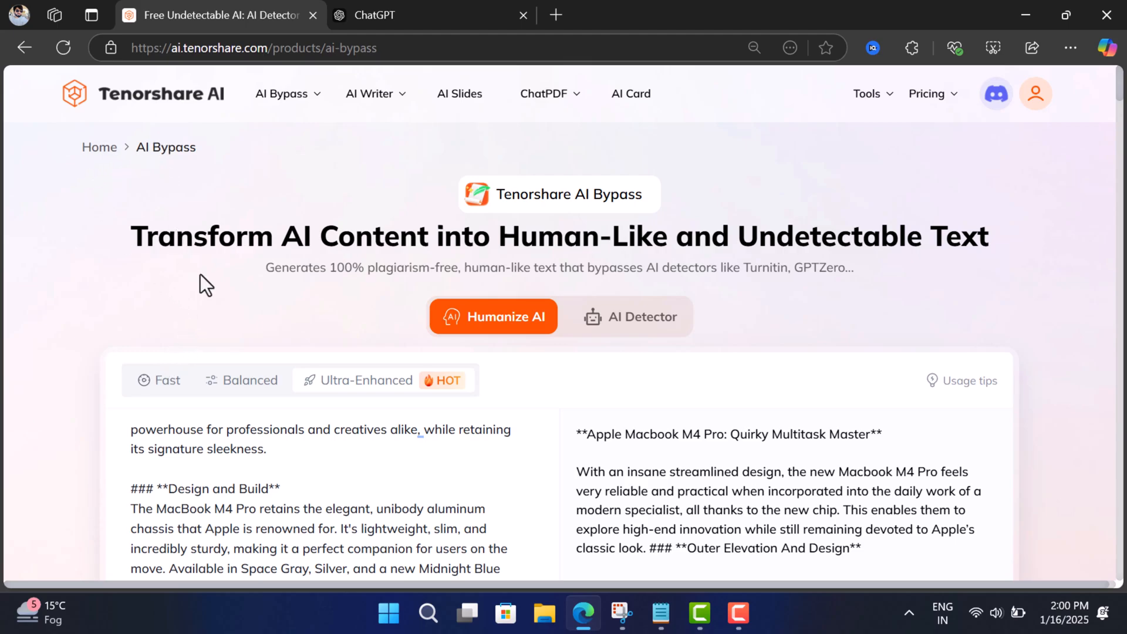
- Scroll to the 'likely human-written' verdict with GPTZero, Turnitin and other detectors passing
{"action": "scroll", "scroll_direction": "down", "scroll_amount": 3}
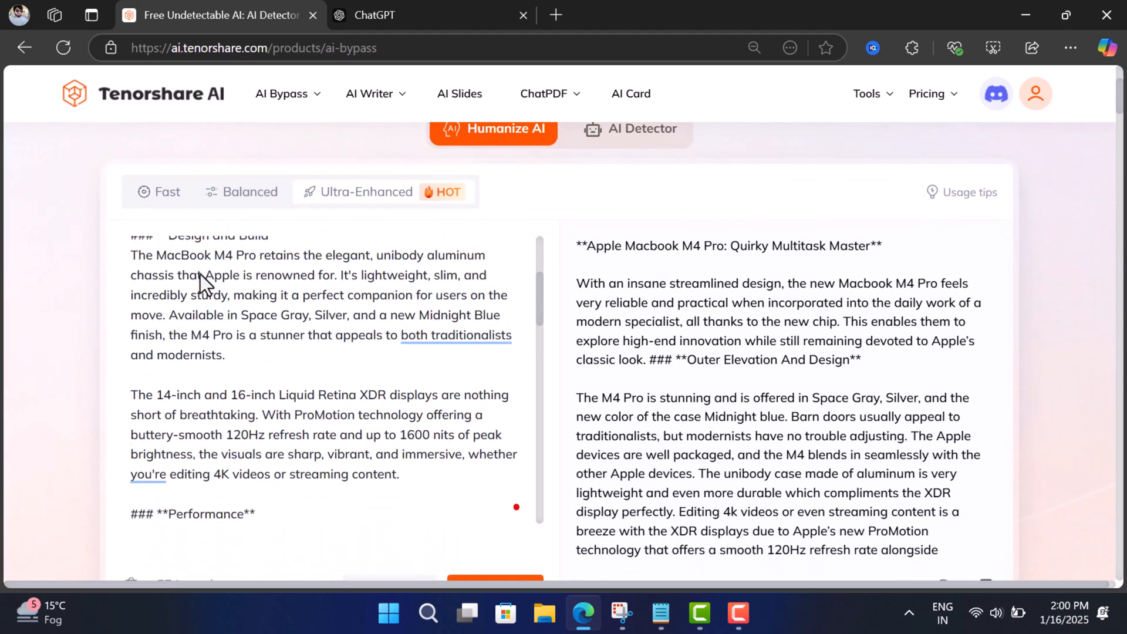
{"action": "scroll", "scroll_direction": "down", "scroll_amount": 3}
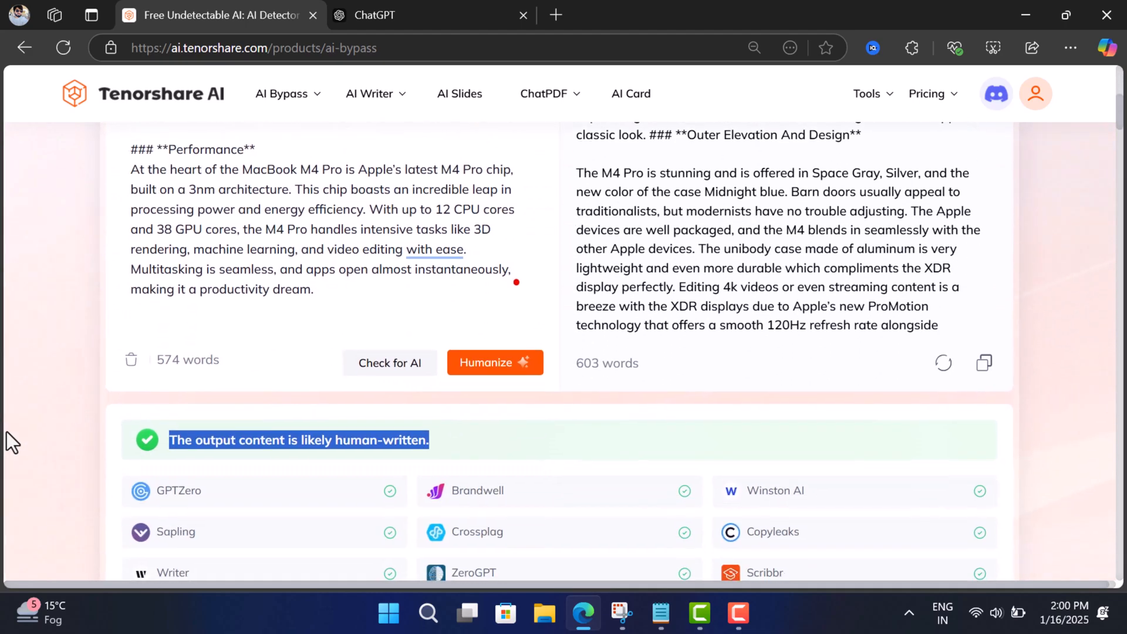